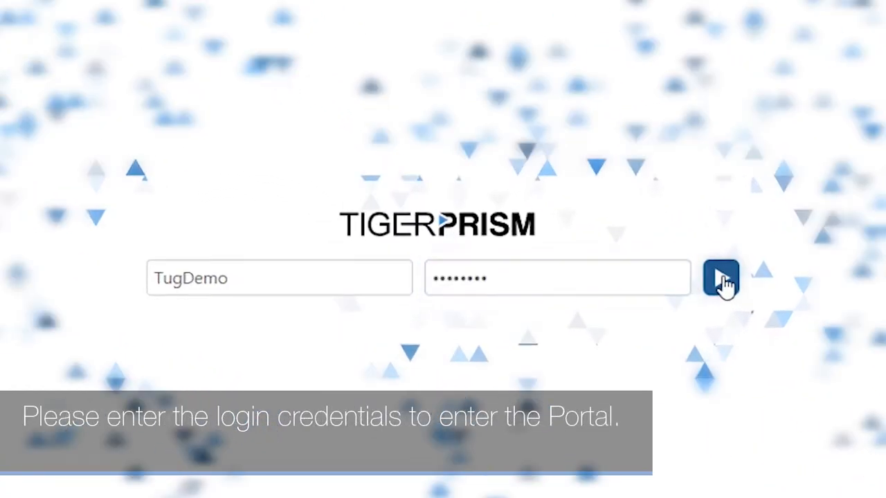
# Step: Submit the filled-in username and password to log in to the portal
pyautogui.click(720, 277)
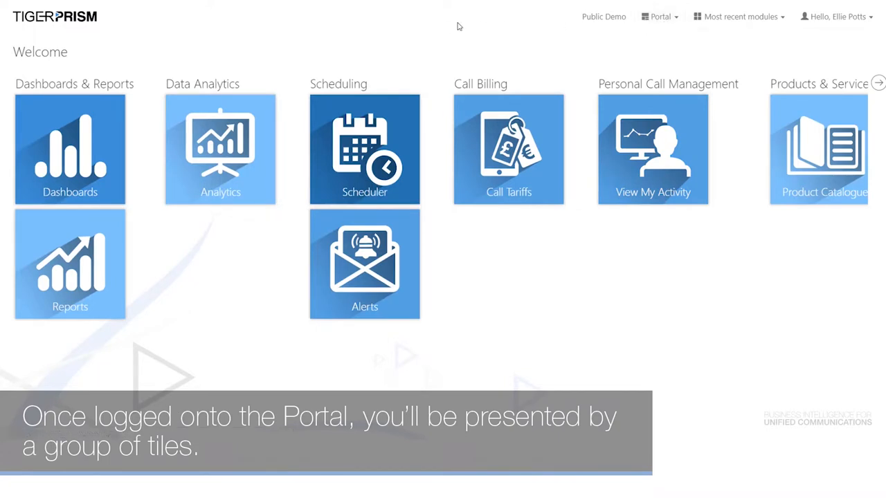
# Step: Choose Unlock from the Portal menu so the welcome tiles can be rearranged
pyautogui.click(659, 16)
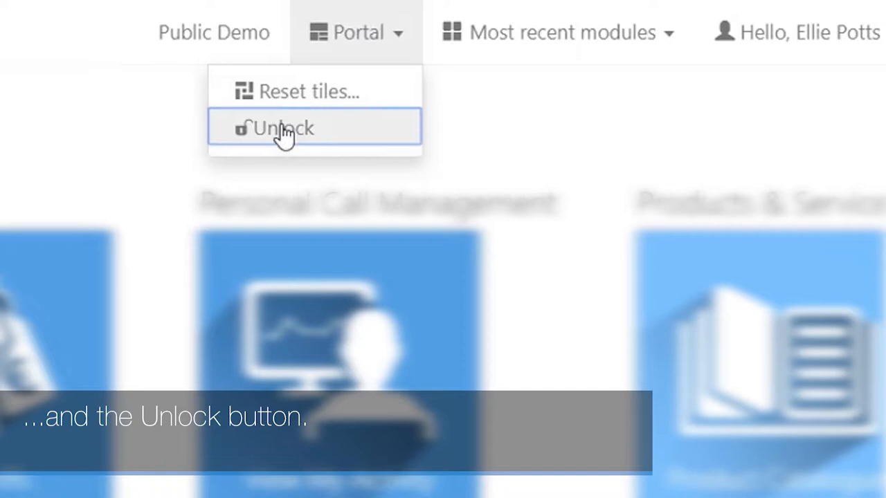
pyautogui.click(284, 128)
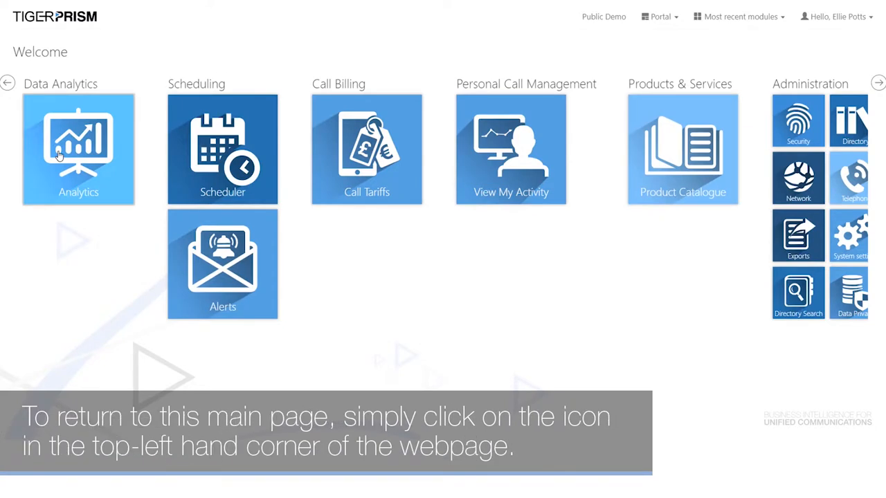
# Step: Visit Analytics, return home, open View My Activity, then switch to Product Catalogue
pyautogui.click(78, 149)
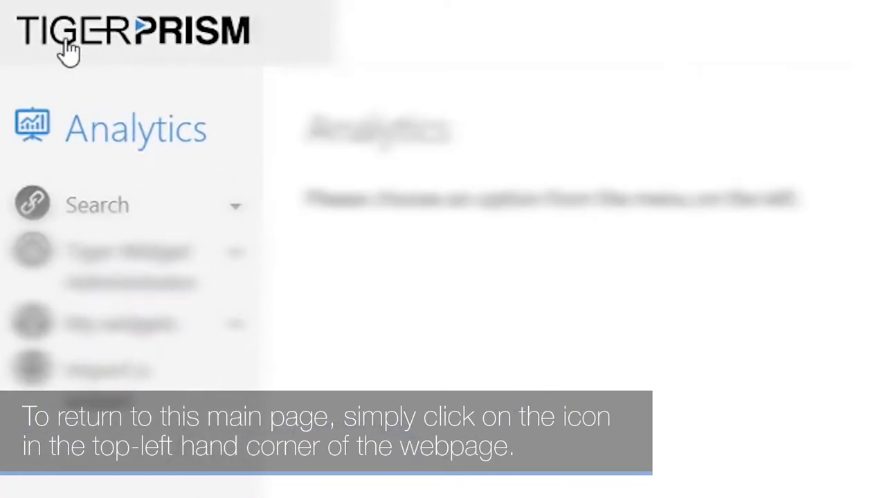
pyautogui.click(66, 45)
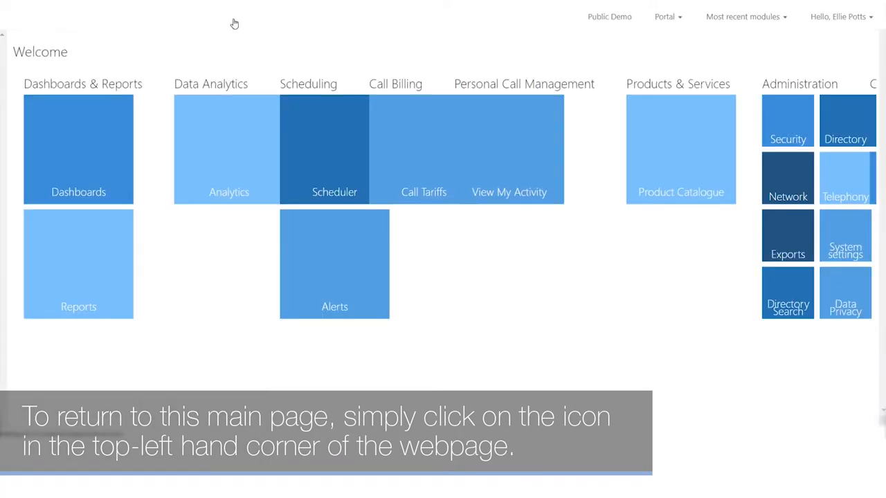
pyautogui.click(741, 16)
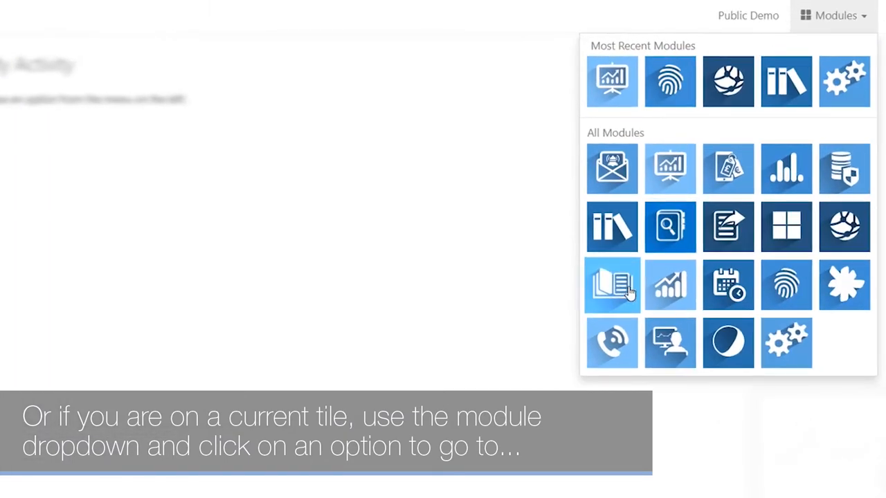
pyautogui.click(612, 284)
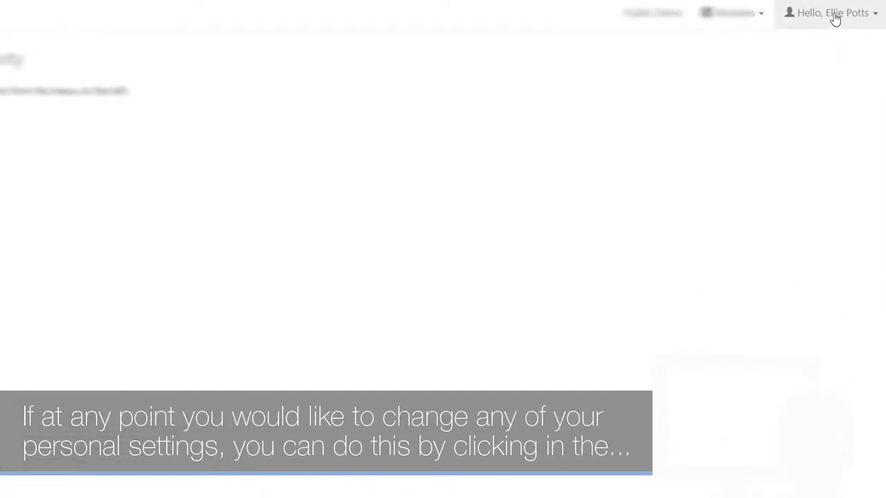
# Step: Open the 'Hello, user' menu showing font size and theme options
pyautogui.click(832, 13)
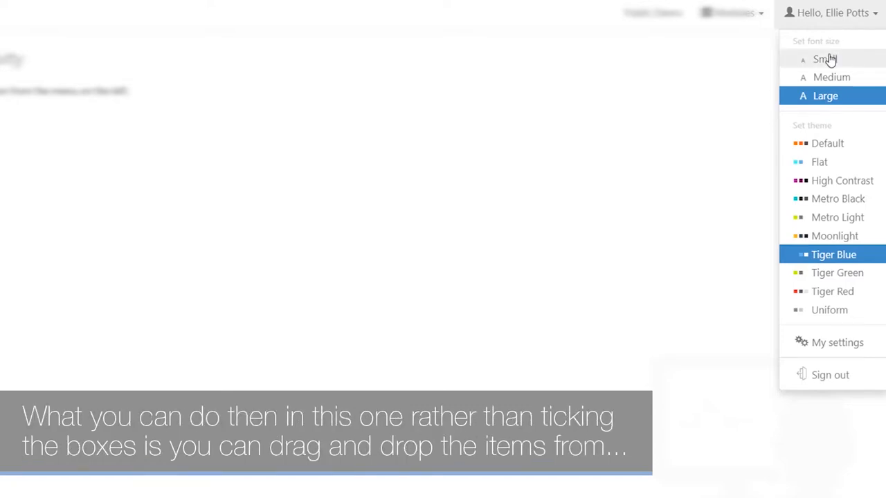
pyautogui.moveTo(837, 262)
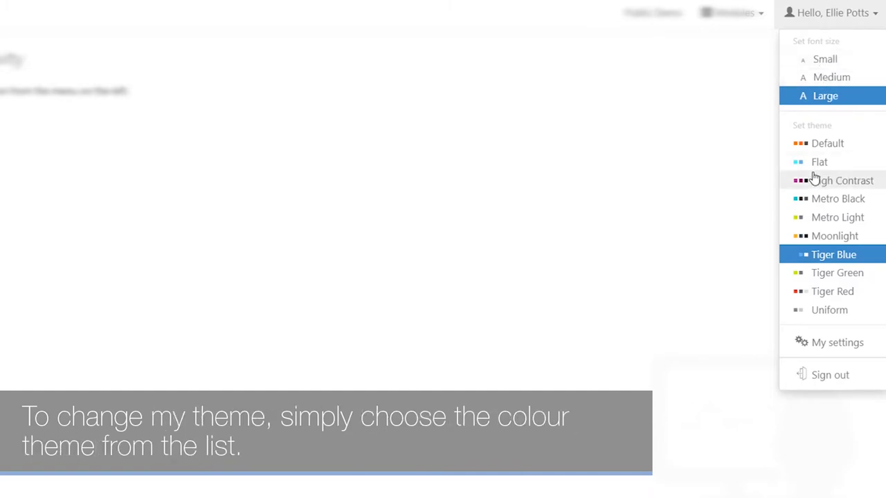
pyautogui.moveTo(809, 164)
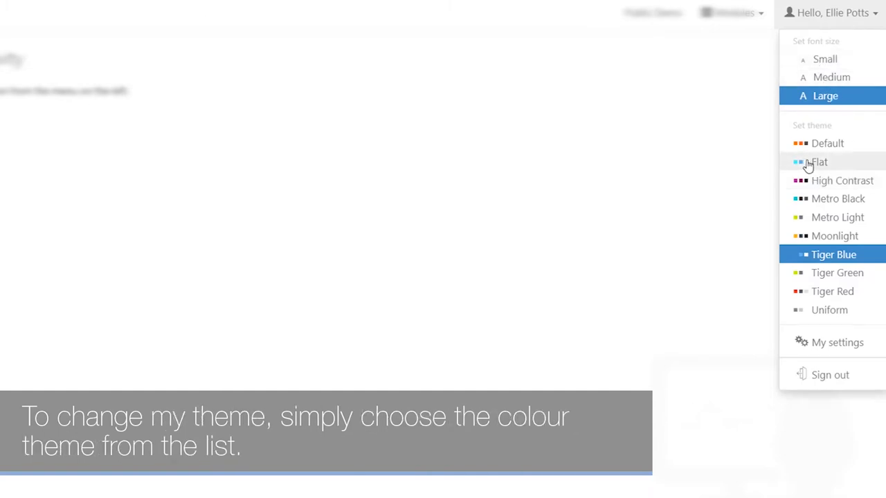
pyautogui.moveTo(824, 202)
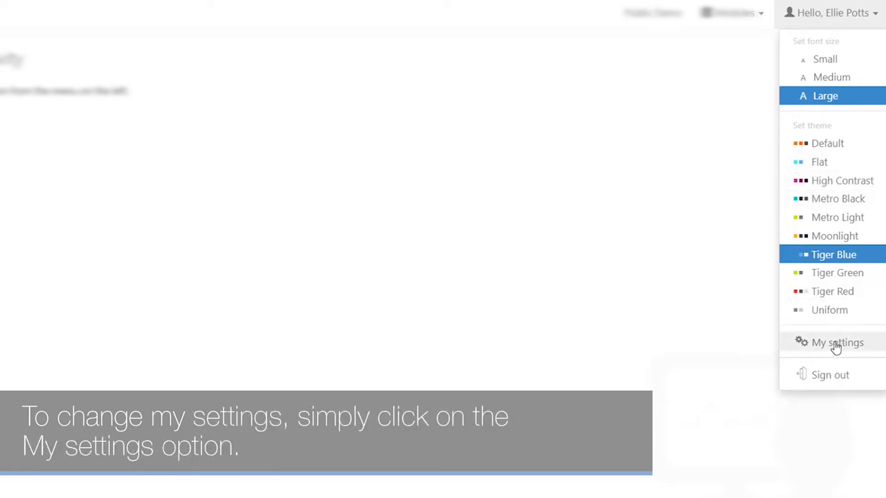
# Step: Open My settings and expand the Language dropdown
pyautogui.click(837, 342)
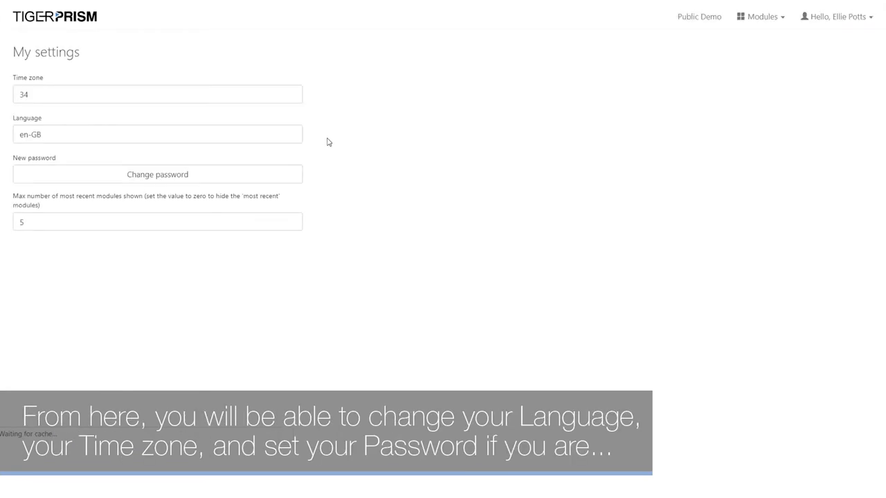
pyautogui.click(196, 169)
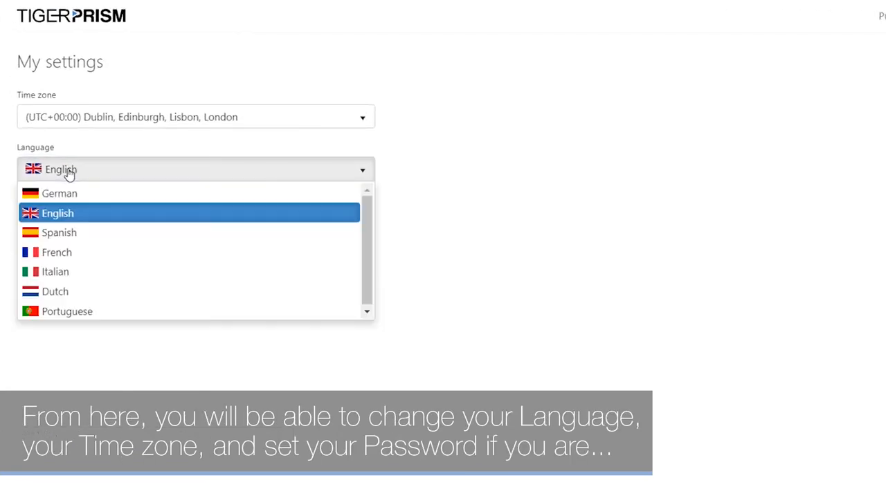